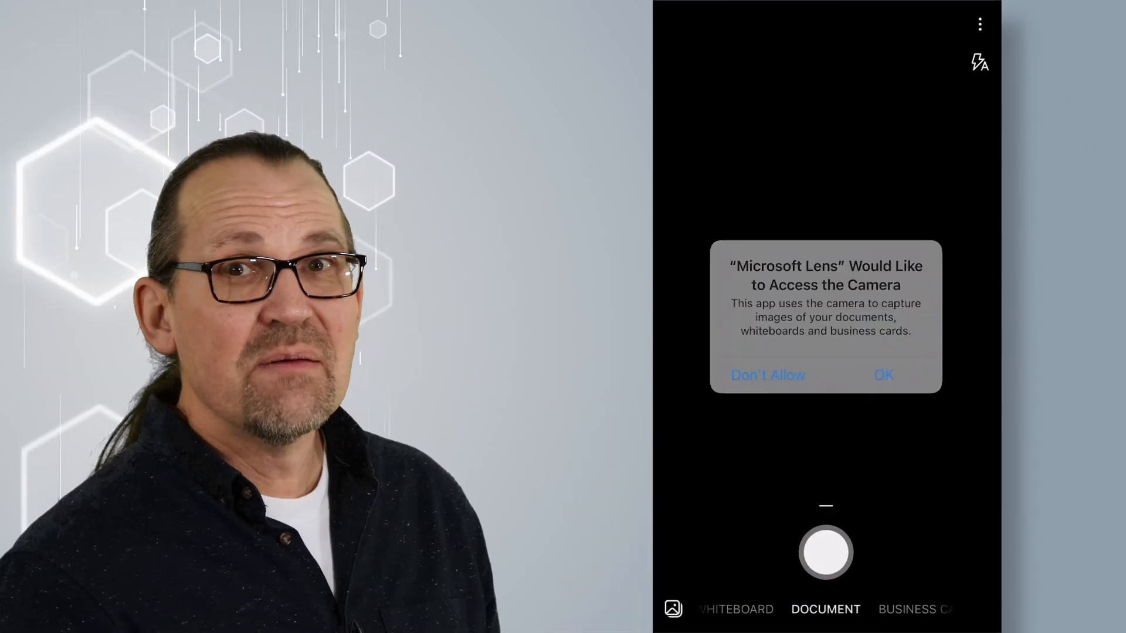
Step: Grant camera access and allow access to all photos so the live notebook page appears
{"action": "left_click", "coordinate": [883, 375]}
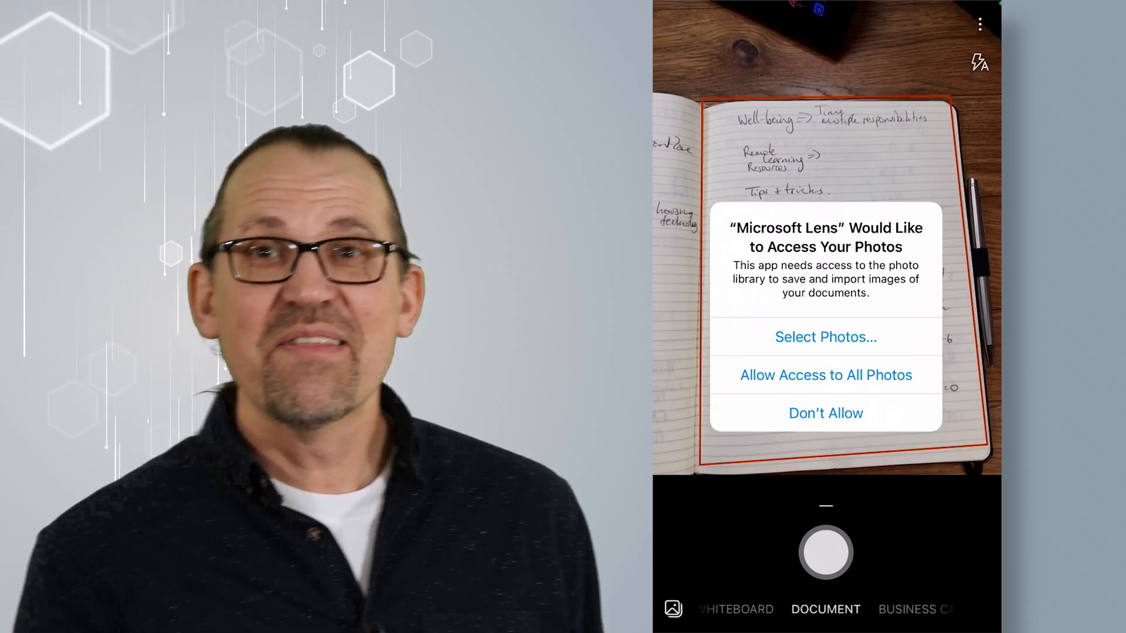
{"action": "left_click", "coordinate": [824, 376]}
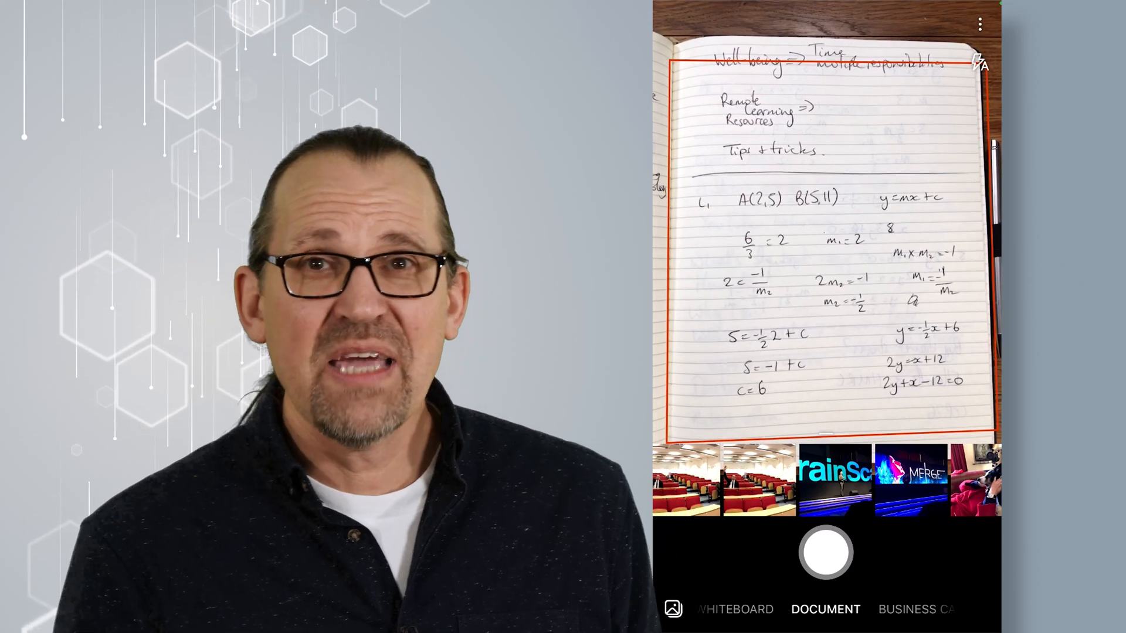
Step: Capture the first notebook page and accept the crop around its equations
{"action": "left_click", "coordinate": [825, 551]}
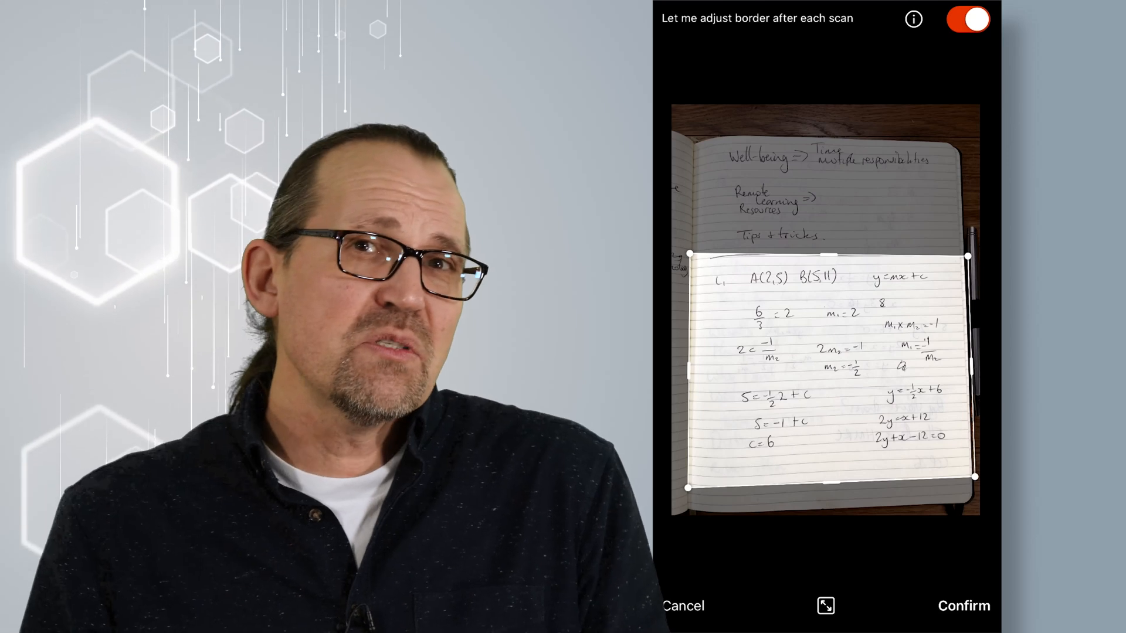
{"action": "left_click", "coordinate": [964, 605]}
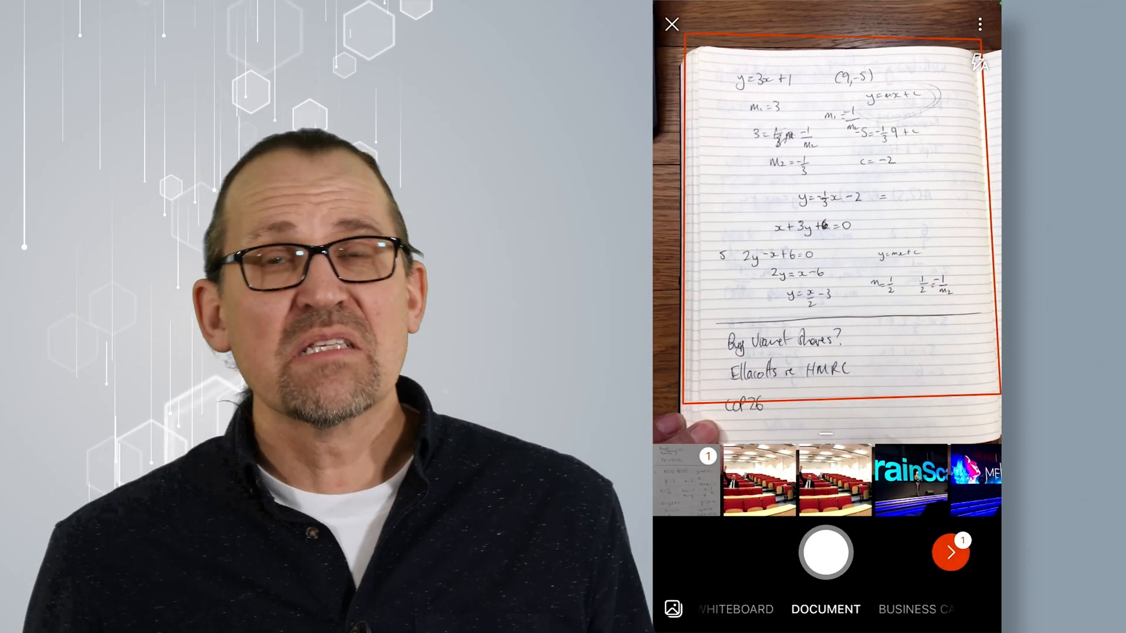
Step: Capture the second page, tighten the crop to its equations, confirm, and finish with Done to reach Export To
{"action": "left_click", "coordinate": [825, 551]}
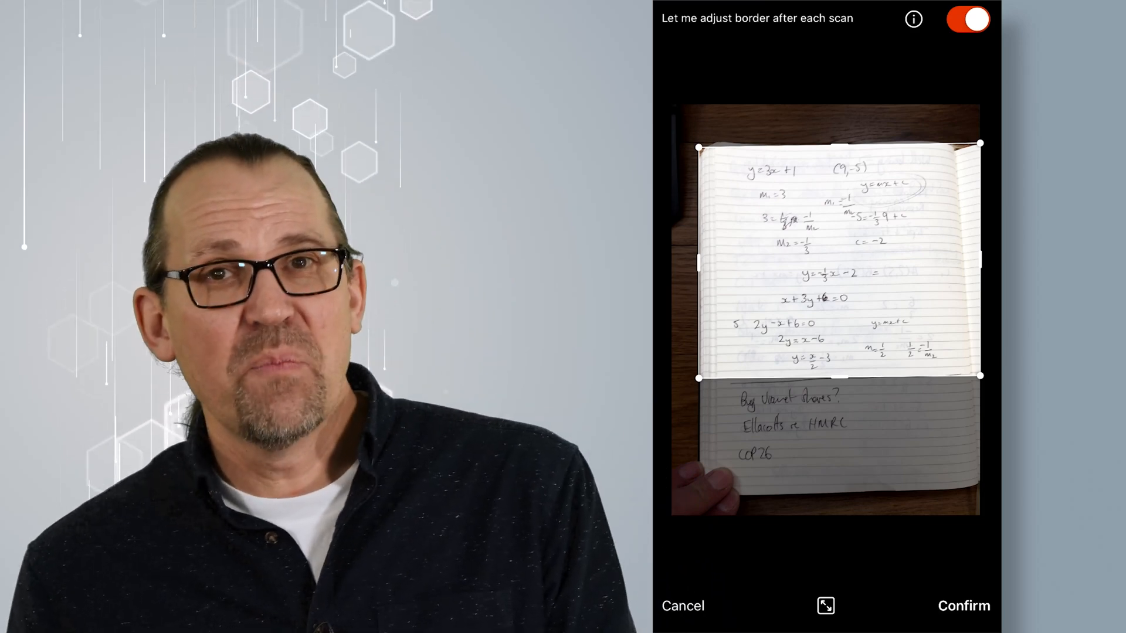
{"action": "left_click", "coordinate": [682, 605]}
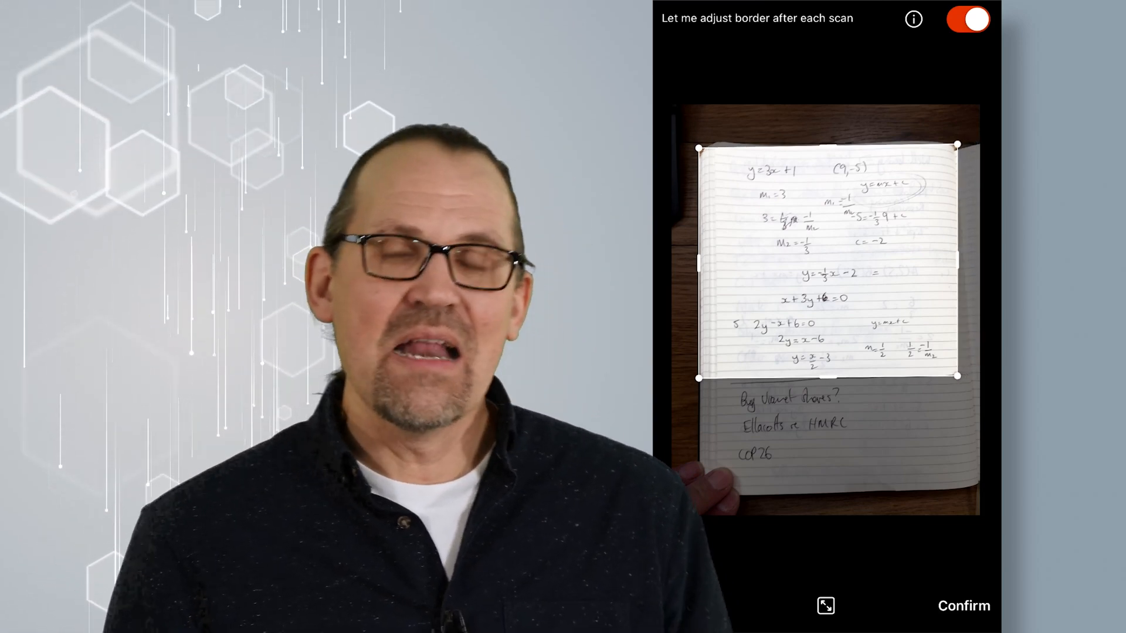
{"action": "left_click", "coordinate": [962, 605]}
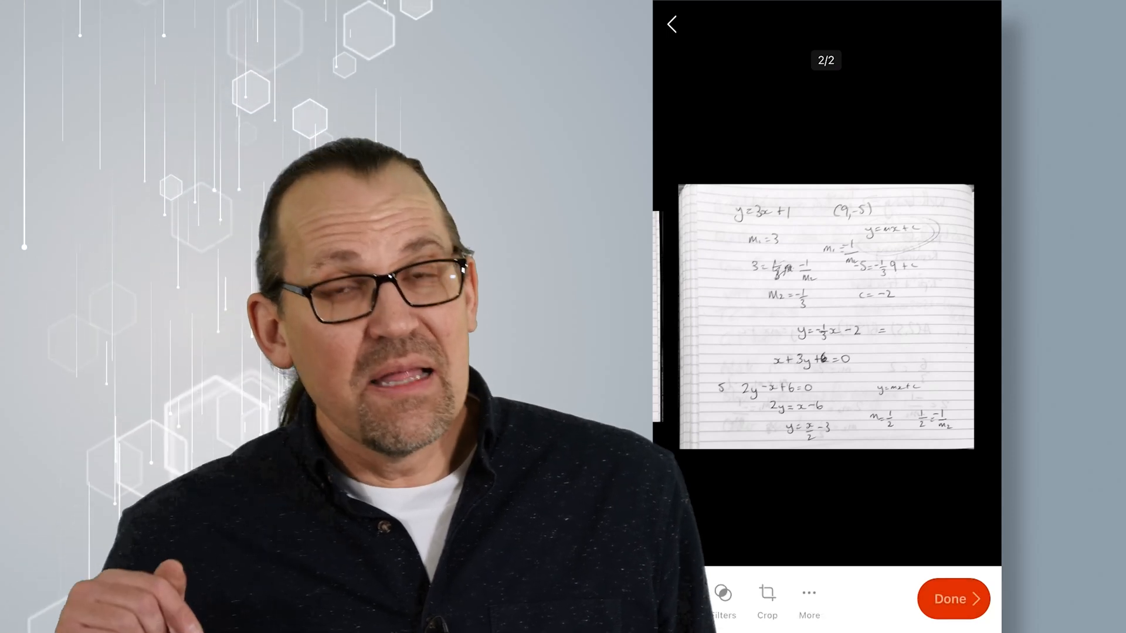
{"action": "left_click", "coordinate": [952, 597]}
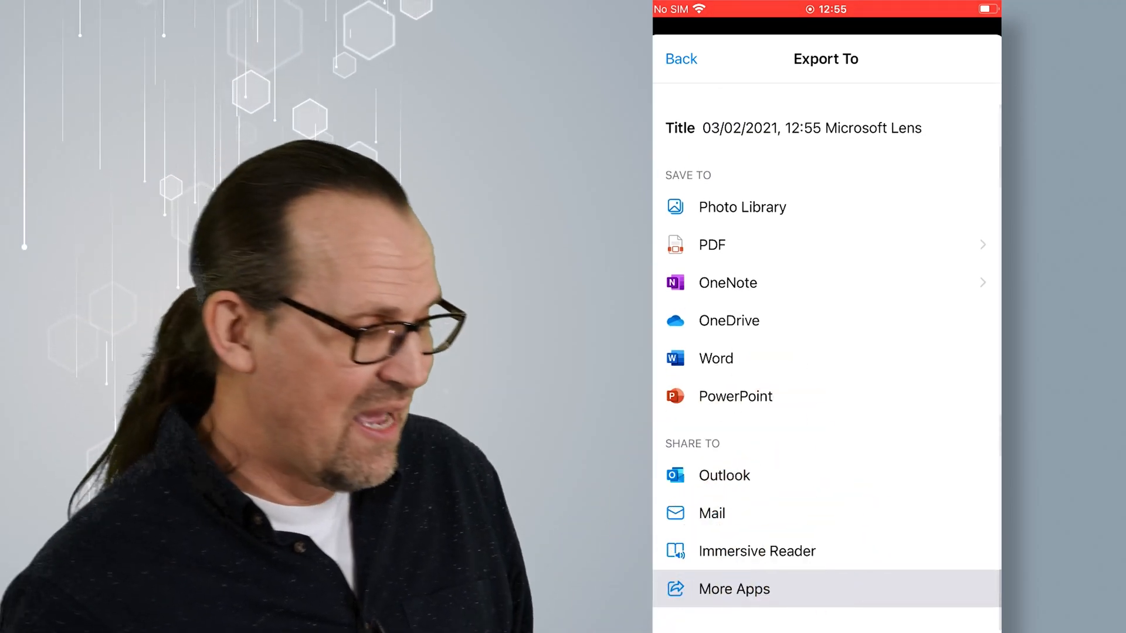
Step: Choose More Apps and swipe through the share sheet's app row for the two images
{"action": "left_click", "coordinate": [734, 589]}
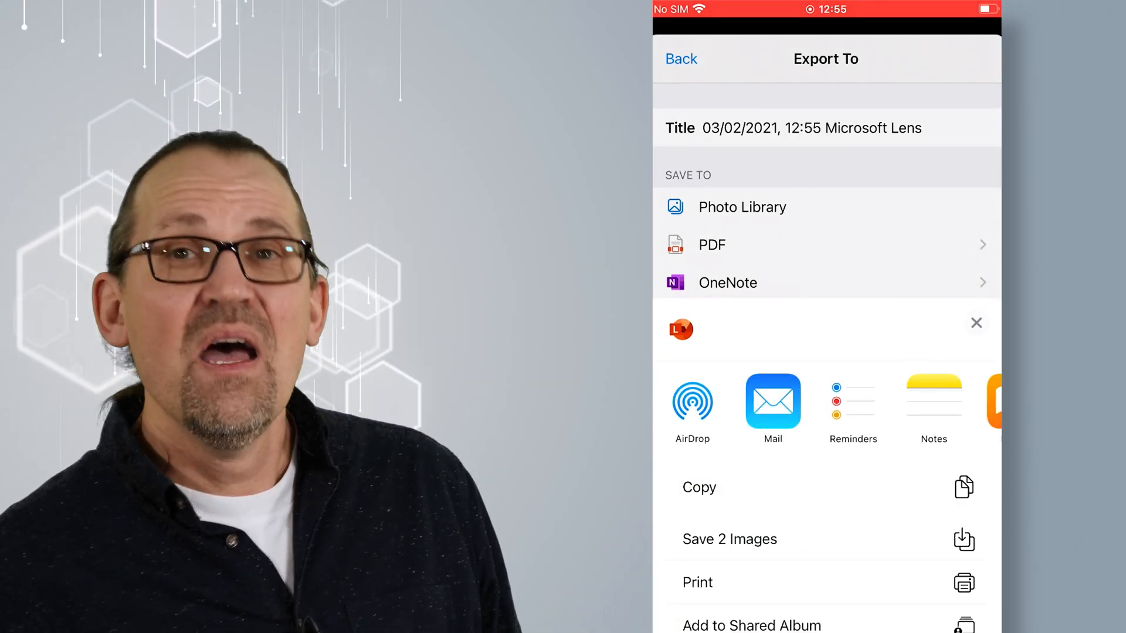
{"action": "scroll", "scroll_direction": "left", "scroll_amount": 3}
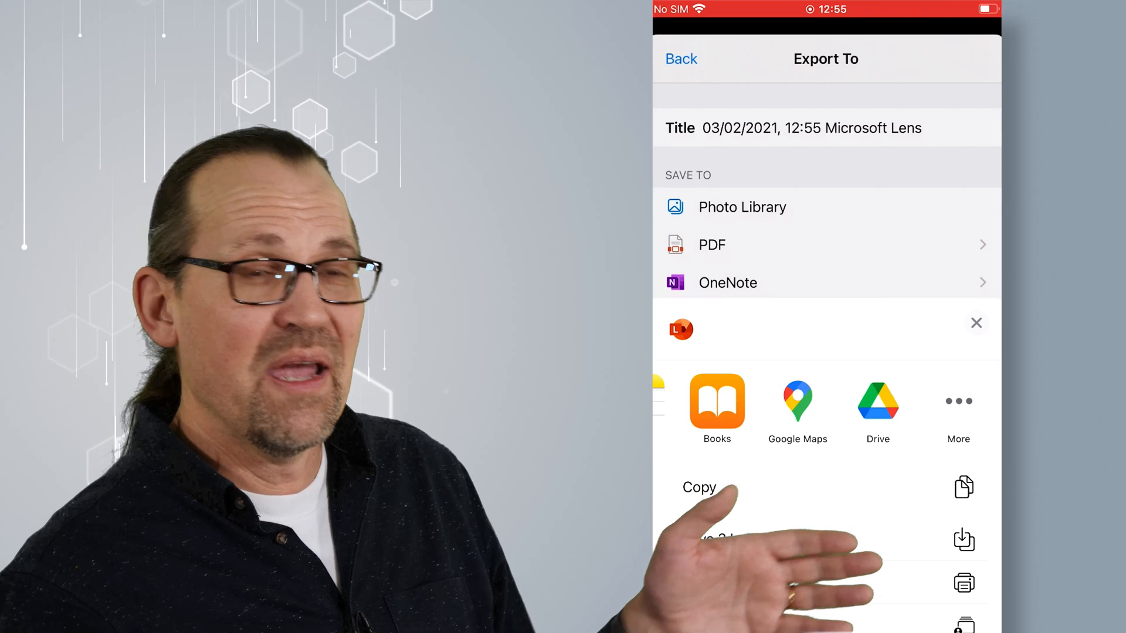